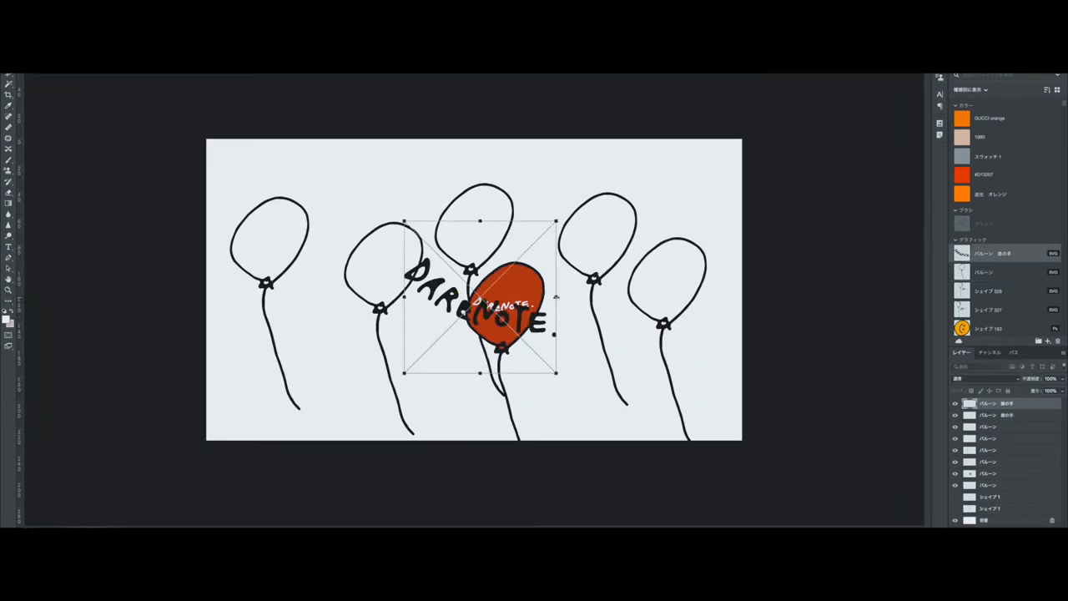
# Scale the DARENOTE lettering down and fit it onto the orange balloon
pyautogui.moveTo(555, 296); pyautogui.dragTo(593, 296)
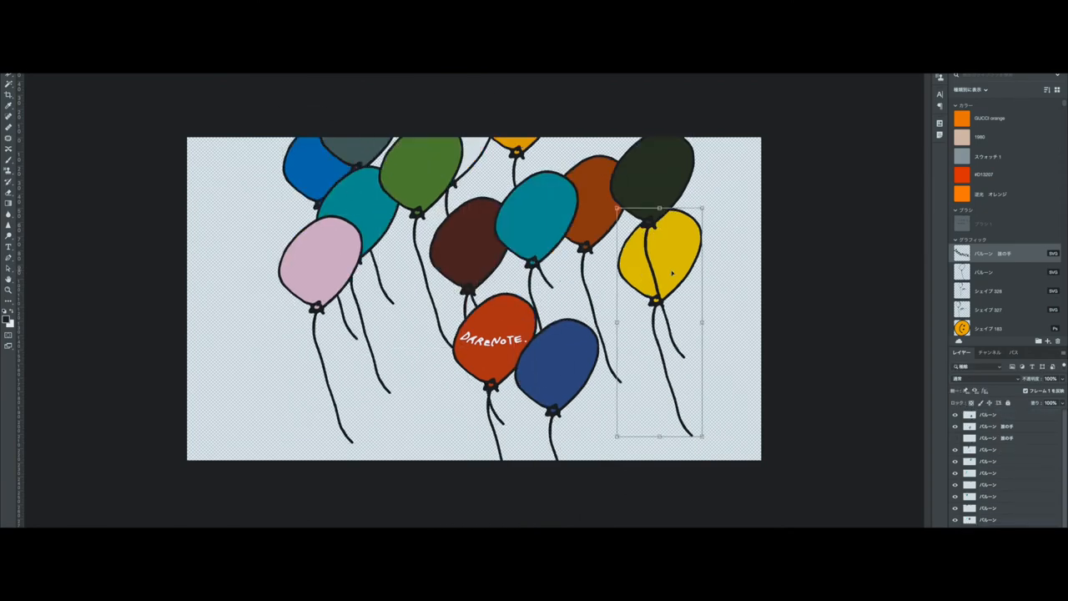
# Drag a balloon up and left into the top of the cluster
pyautogui.moveTo(659, 325); pyautogui.dragTo(422, 187)
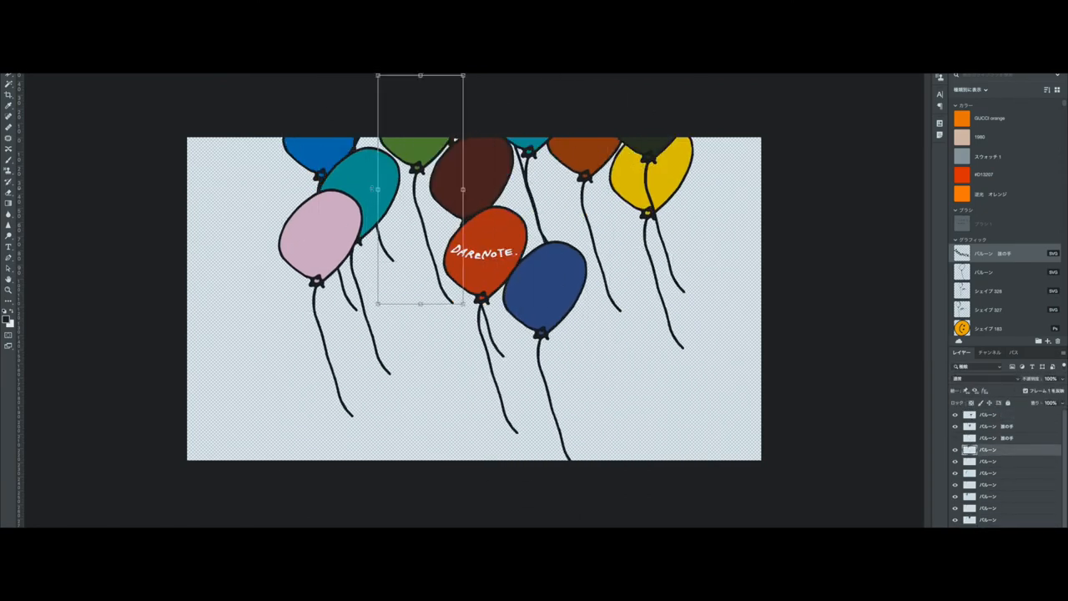